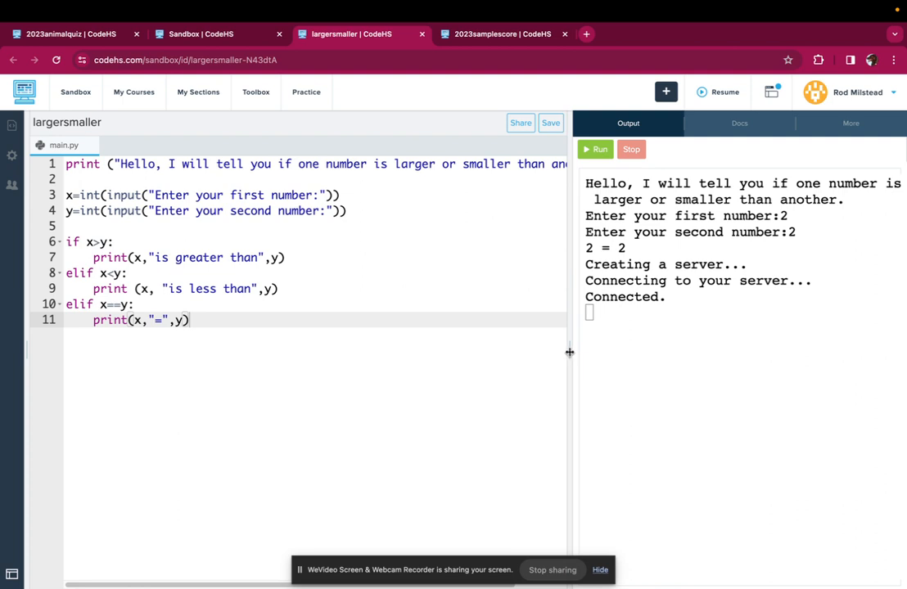
Widen the code editor so the full greeting on line 1 is readable
drag(570, 352, 697, 335)
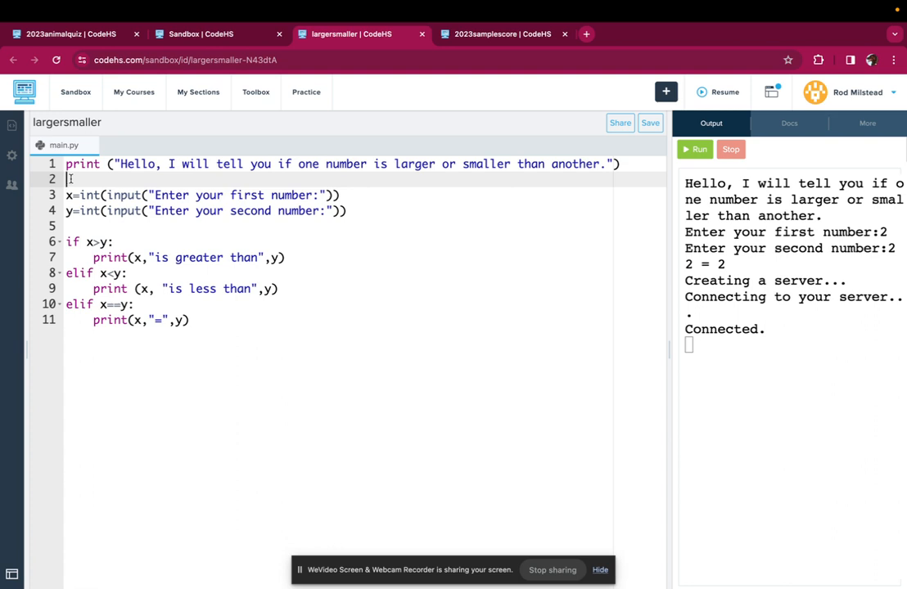
Define def check(): on line 2 and indent lines 3–11 as its body
text(de)
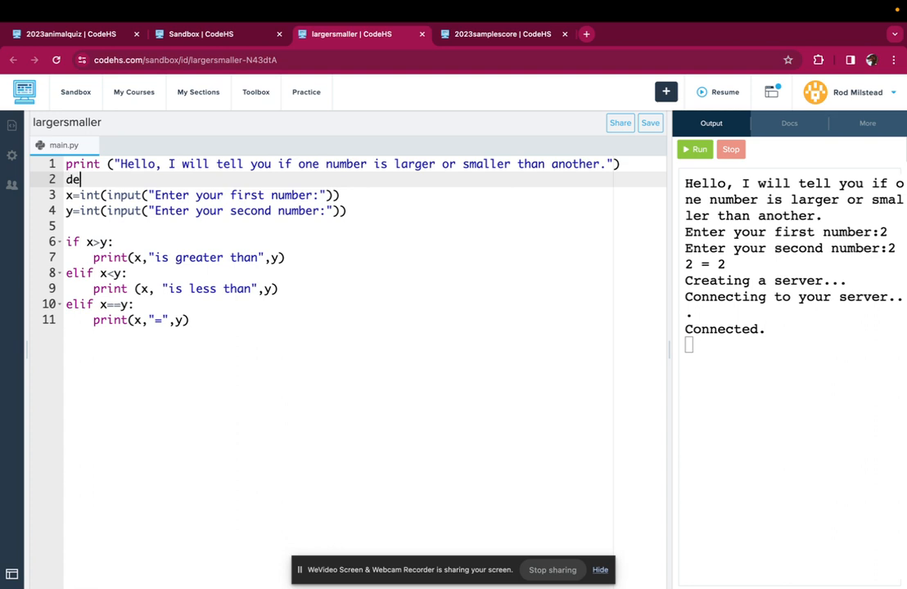
text(f ch)
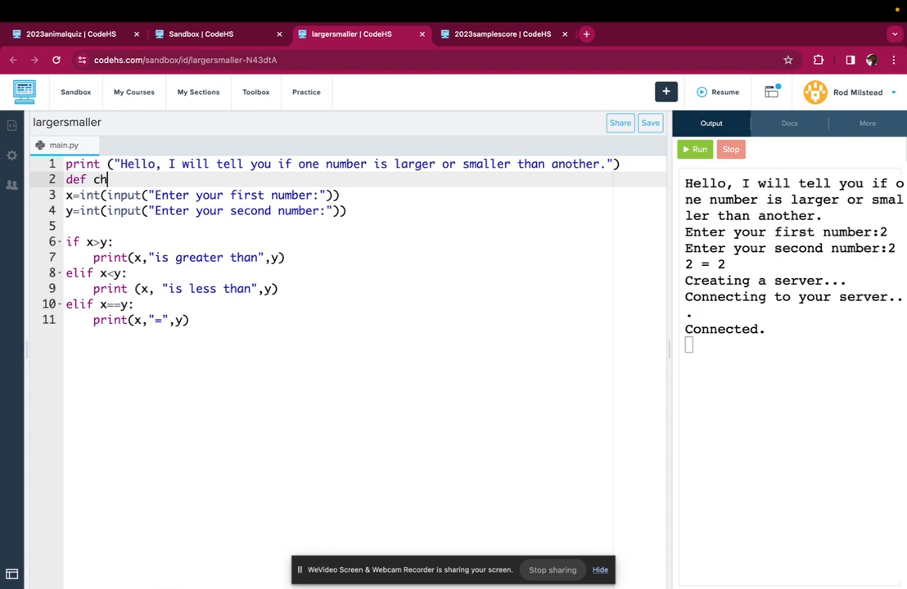
text(eck())
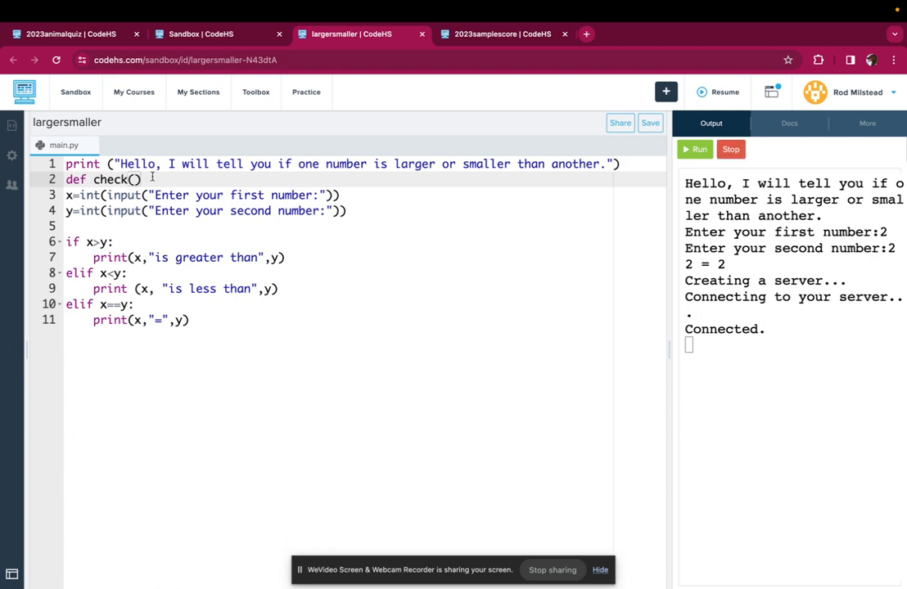
text(:)
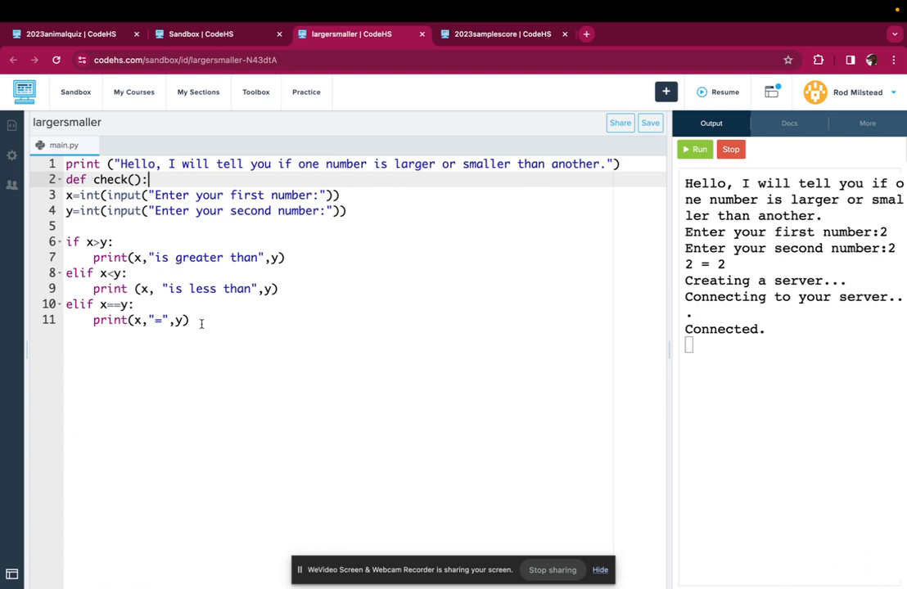
mouse_move(157, 330)
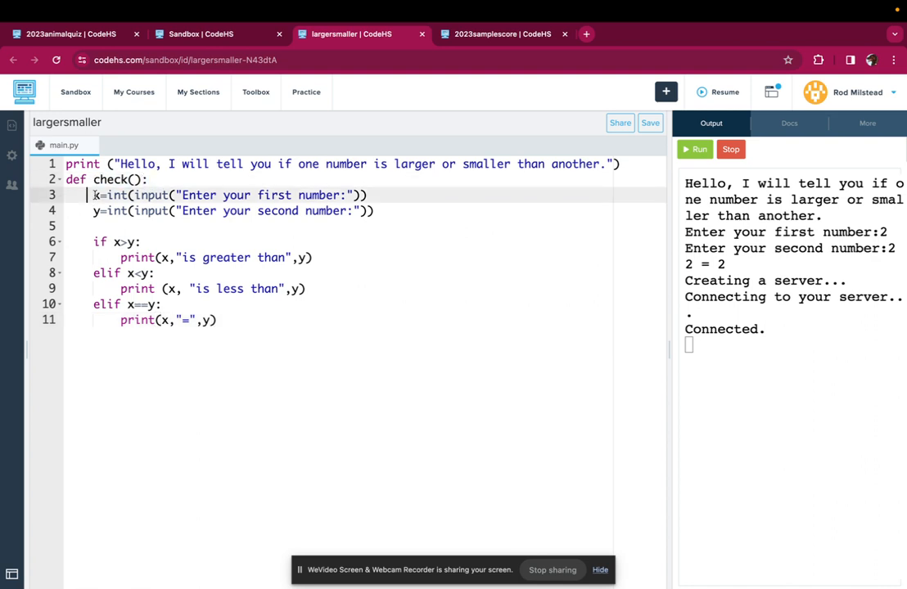
drag(91, 195, 216, 319)
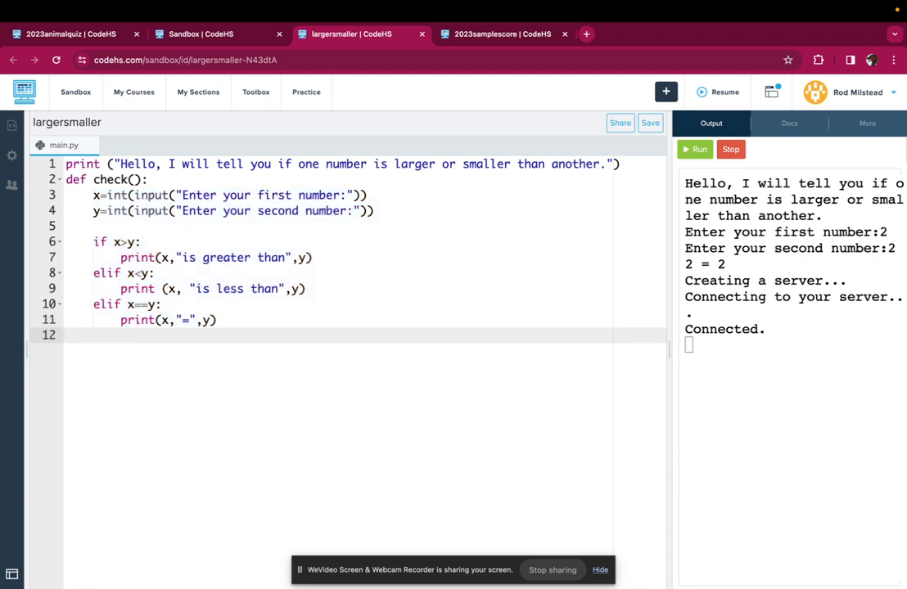
Add a while True: loop after the function that calls check() in its body
key(enter)
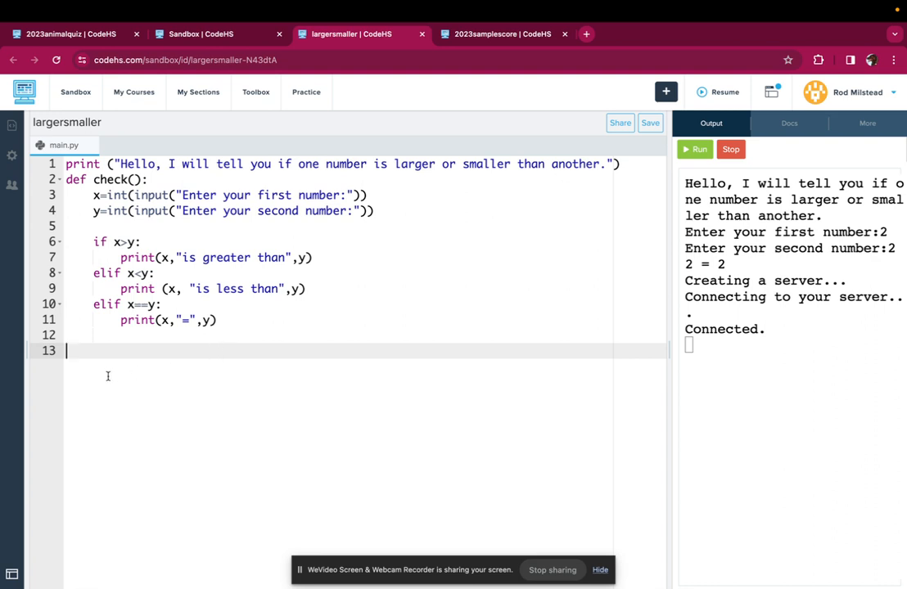
text(while)
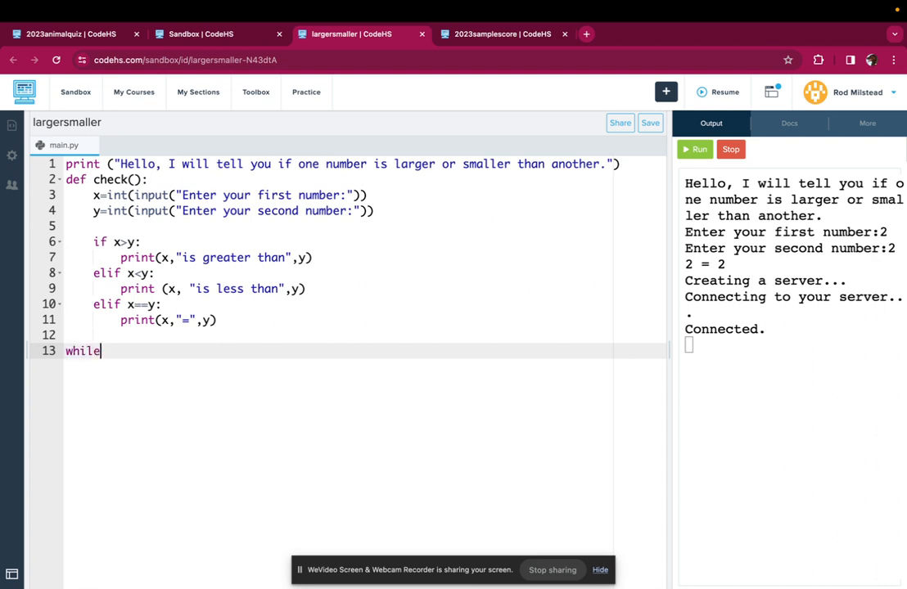
text(True)
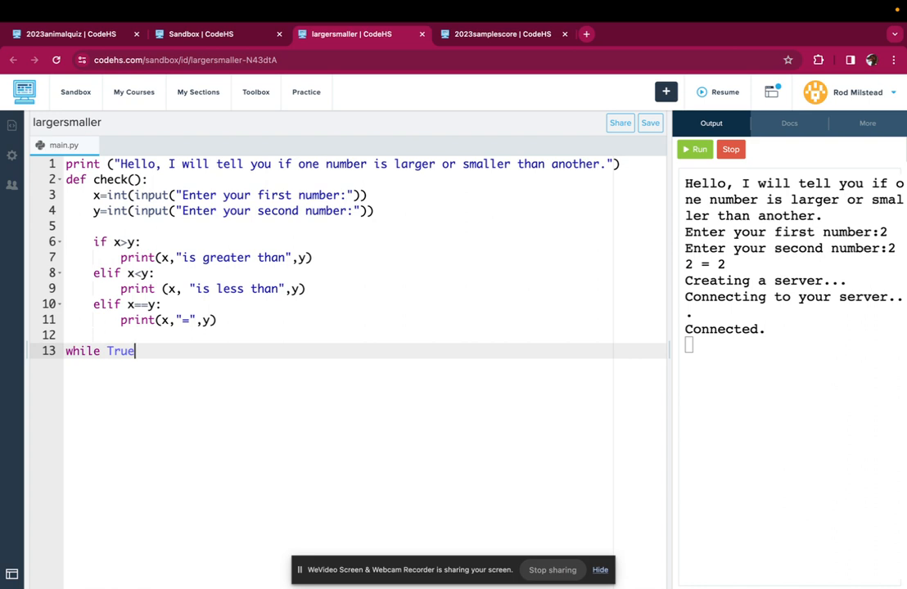
text(:)
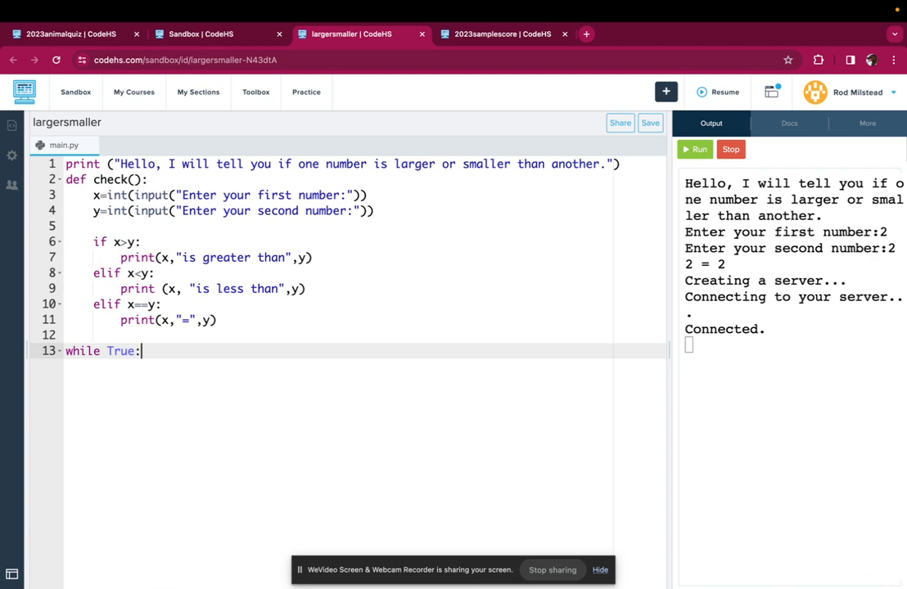
key(enter)
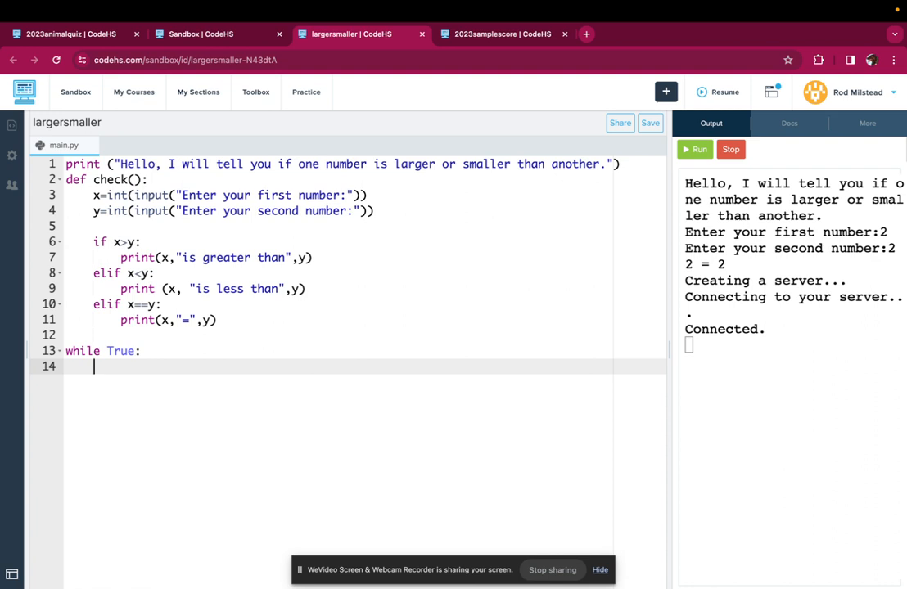
text(check()
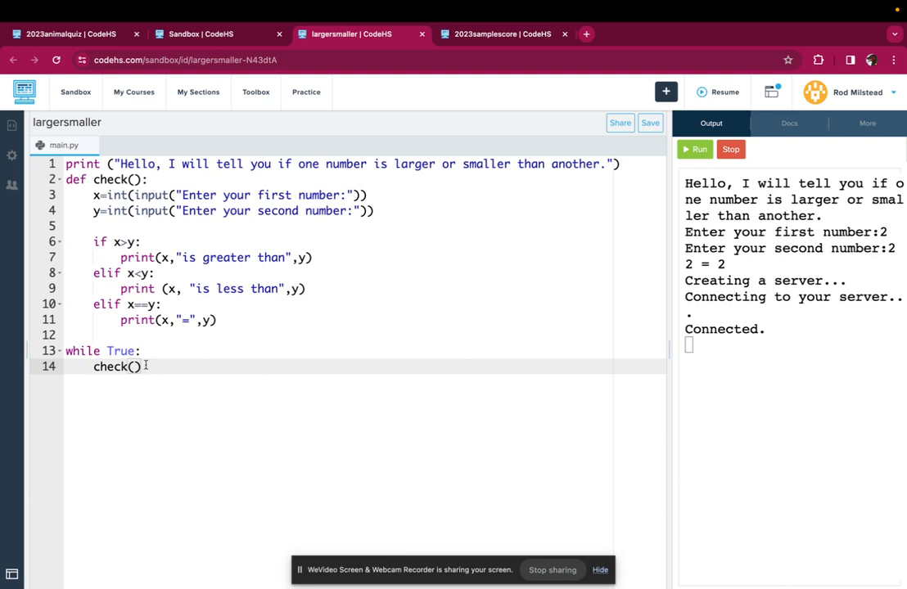
Start the line again = input("Would you...") inside the loop, fixing a typo
key(Enter)
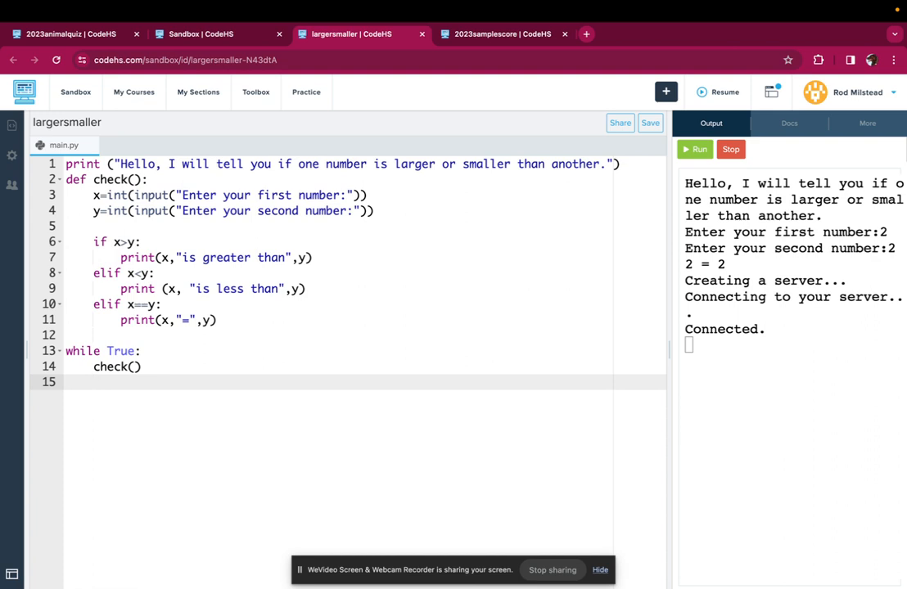
text(asgain)
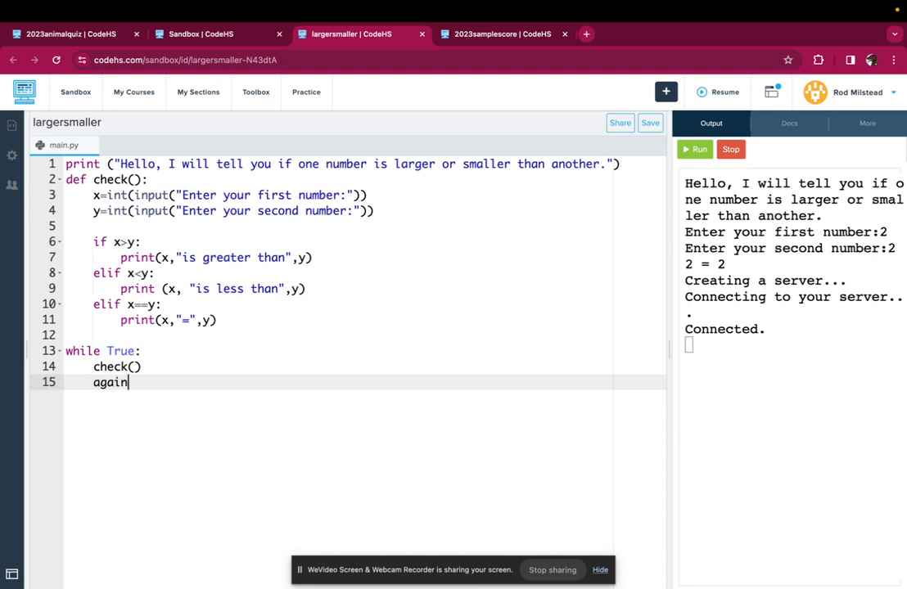
text(=)
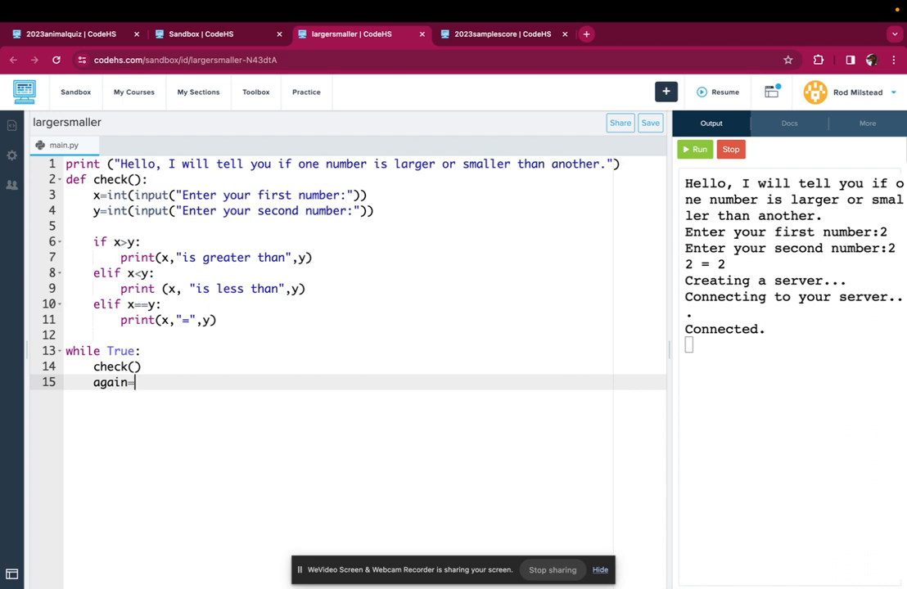
text(input()
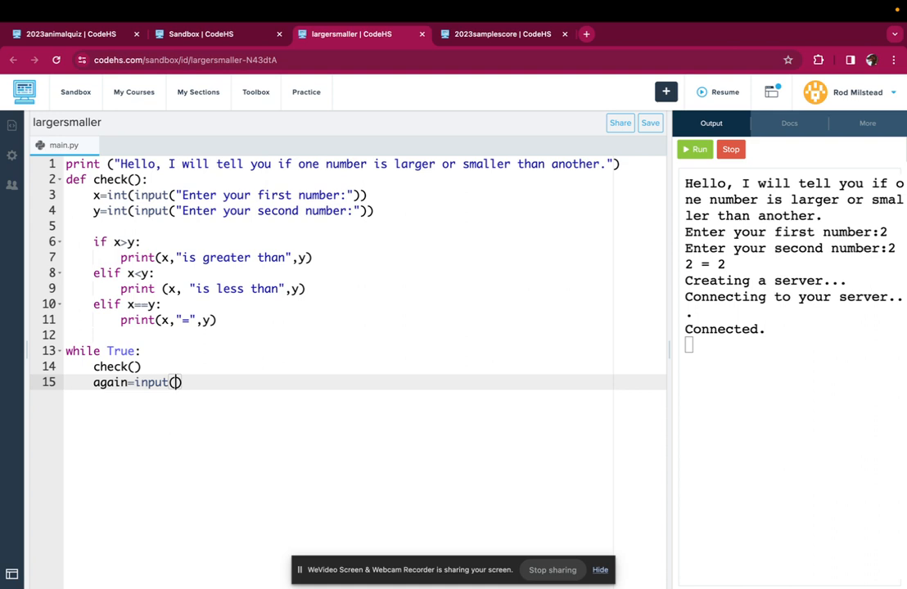
text("")
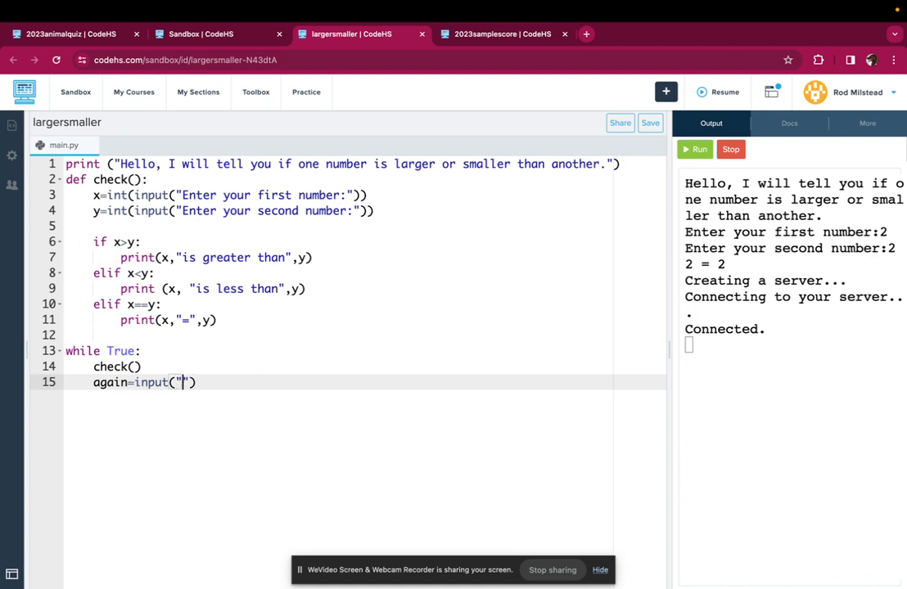
text(Would uou lke)
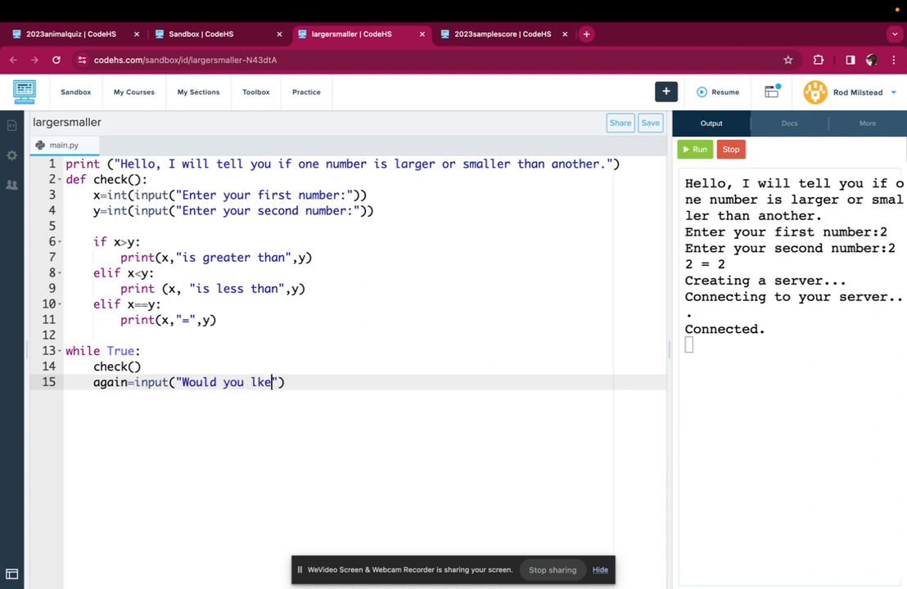
key(Backspace)
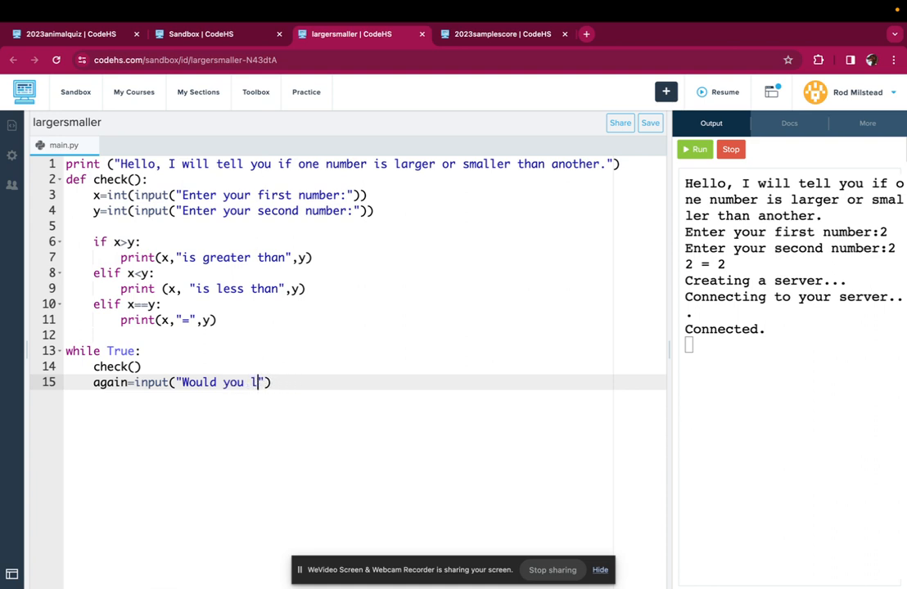
Complete the prompt: "...like to try two different numbers? Type y or n: "
text(ike to try tw)
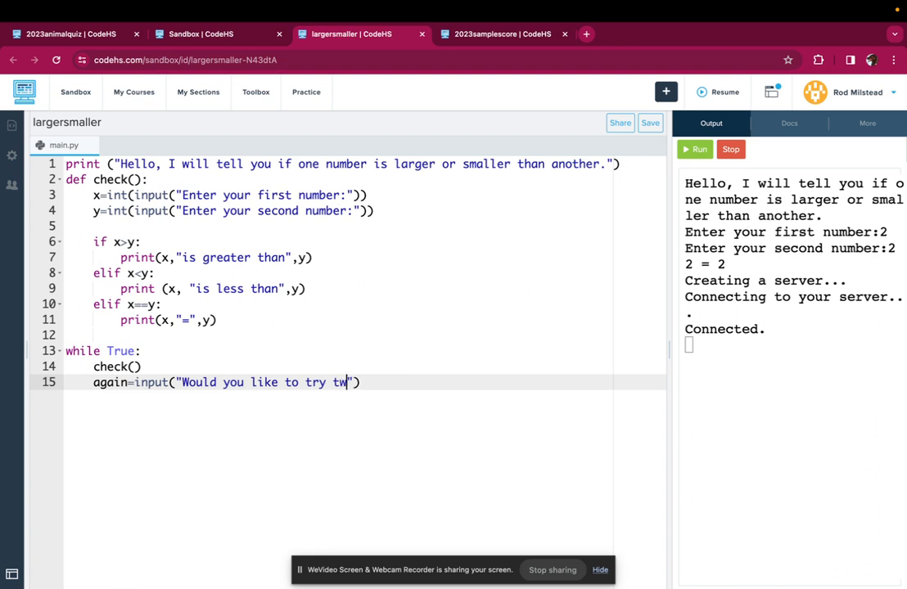
text(o different)
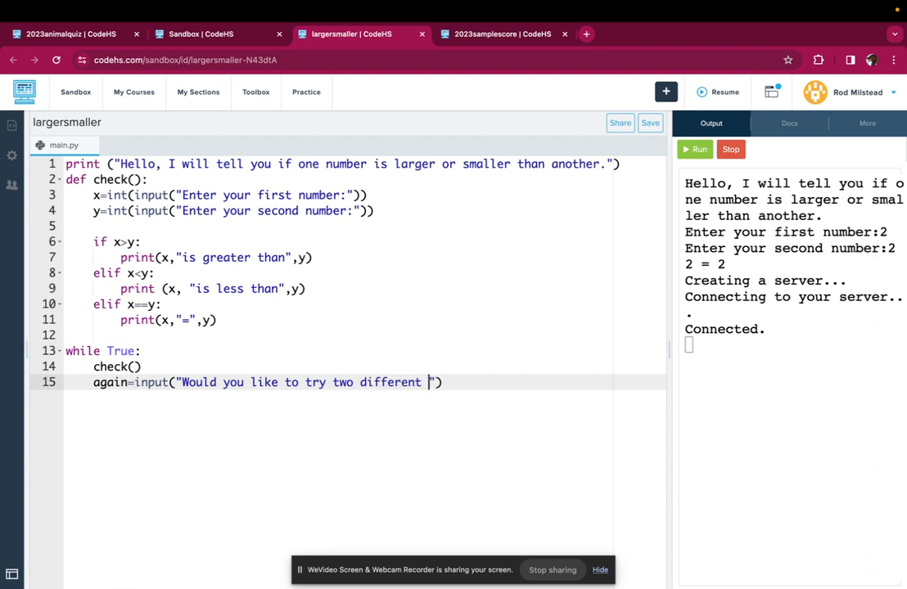
text(numbers)
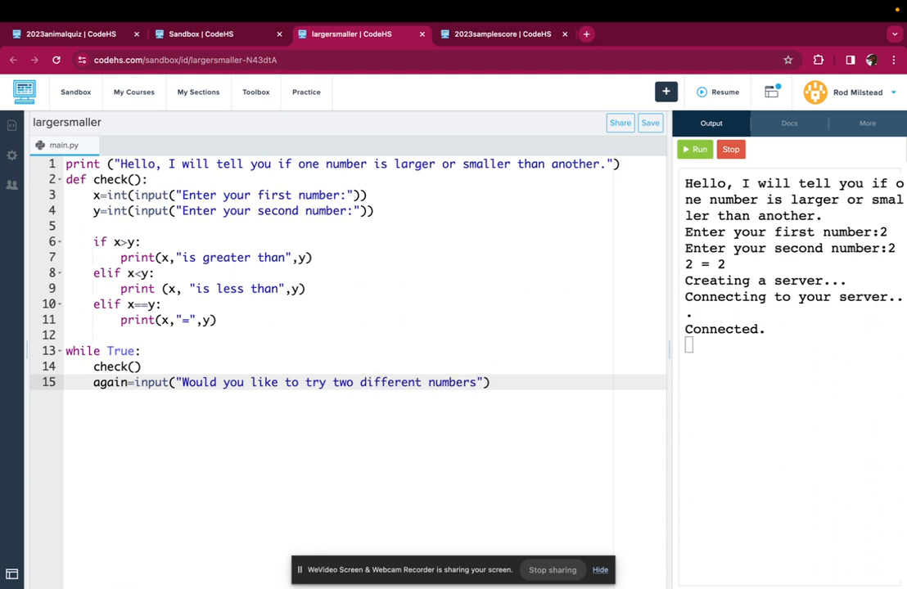
text(?)
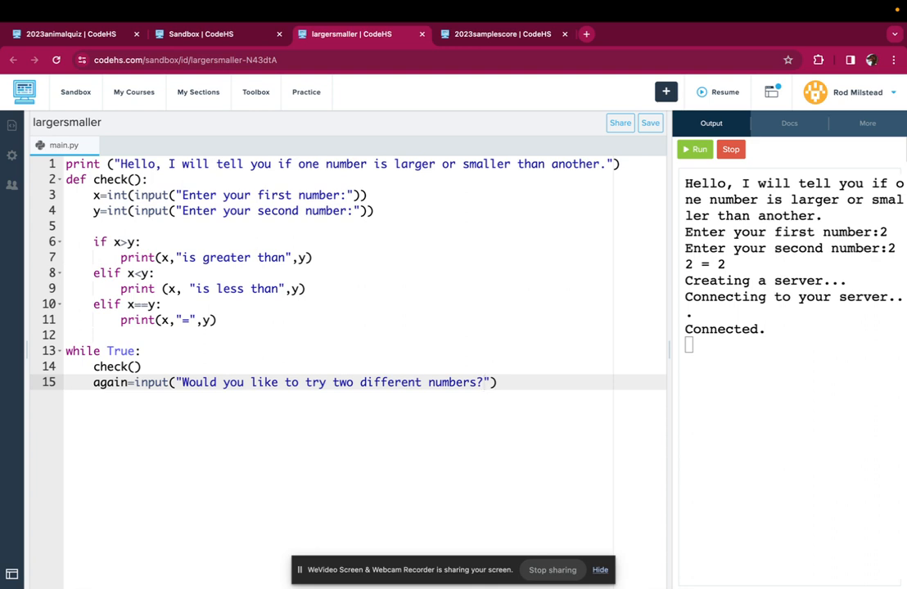
text(Type)
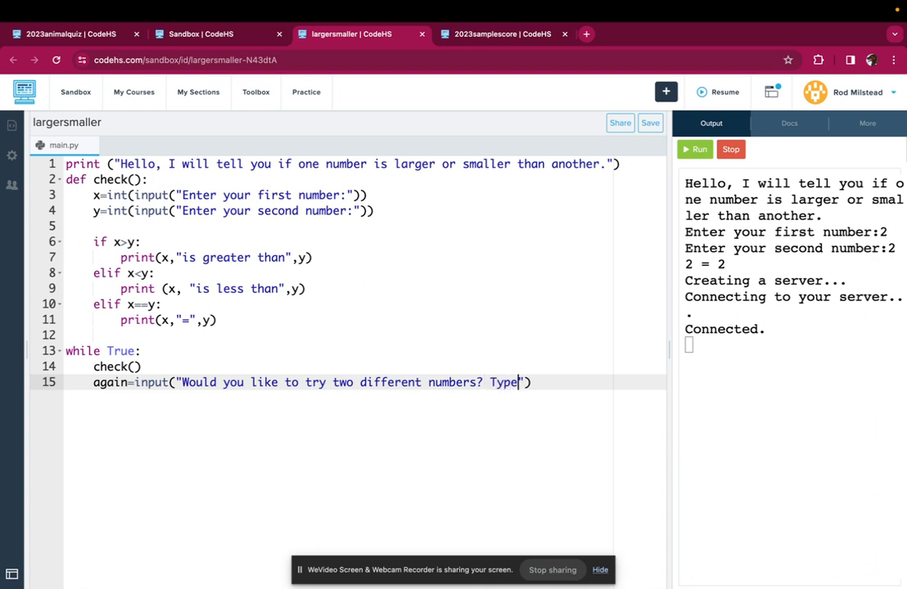
text(y or n)
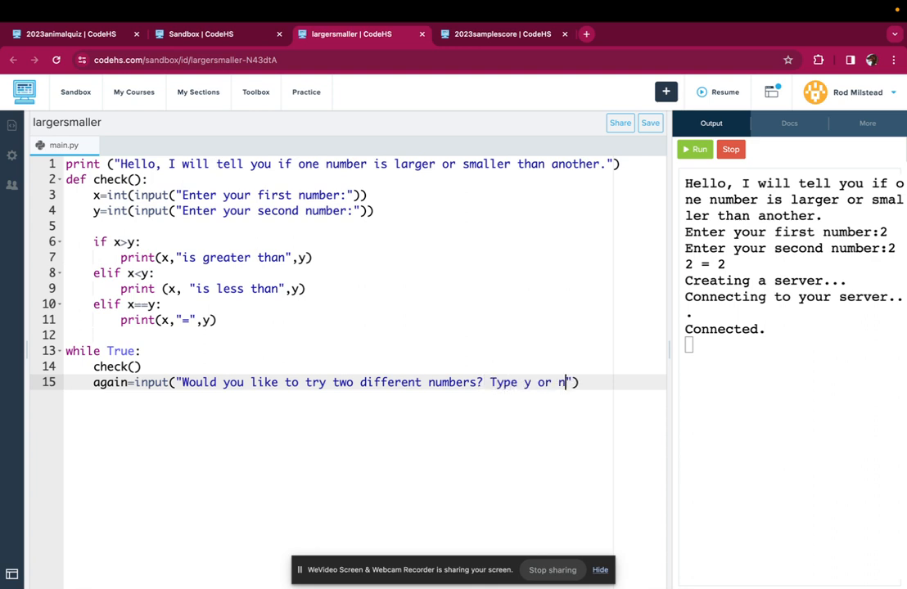
text(:)
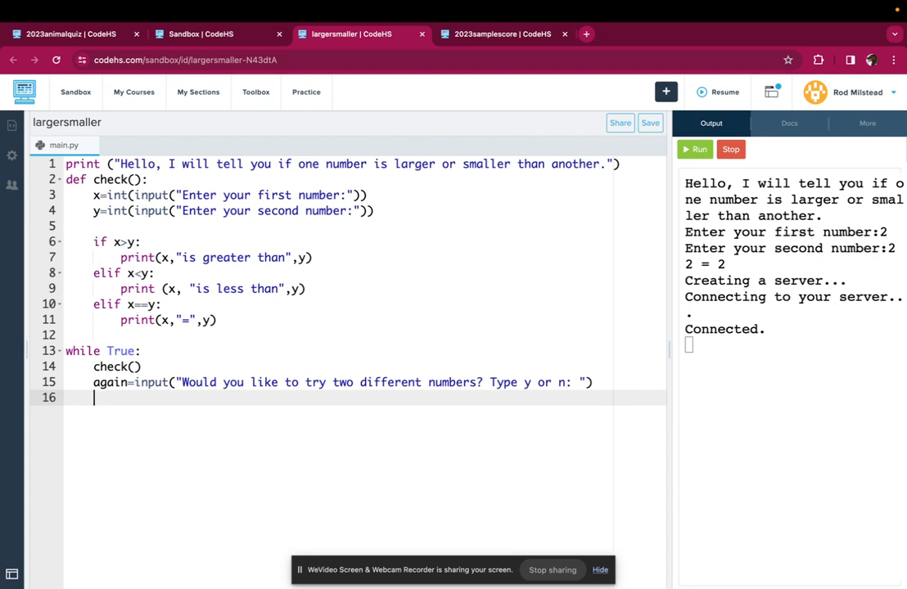
Add if again=="n": printing "ok - program over" followed by break
text(if again)
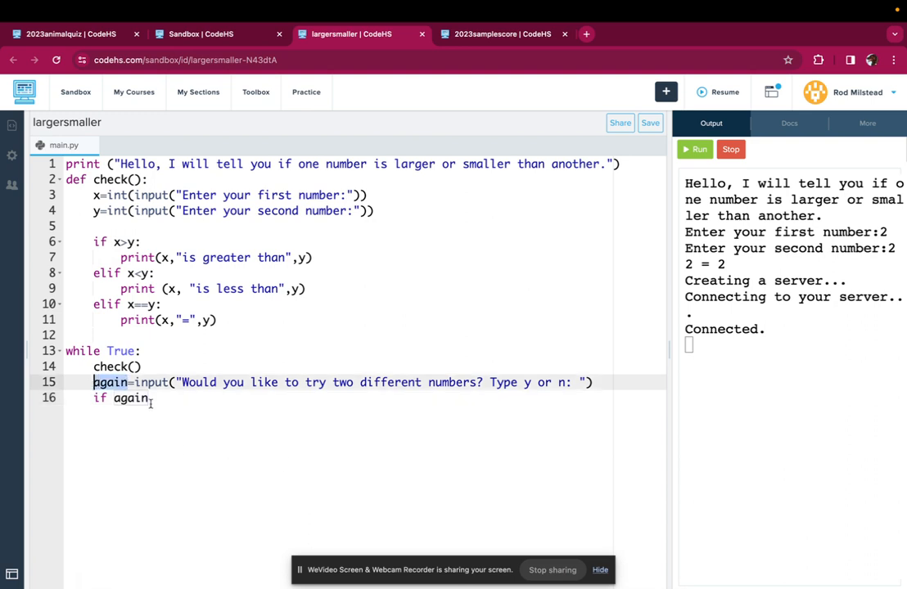
text(==)
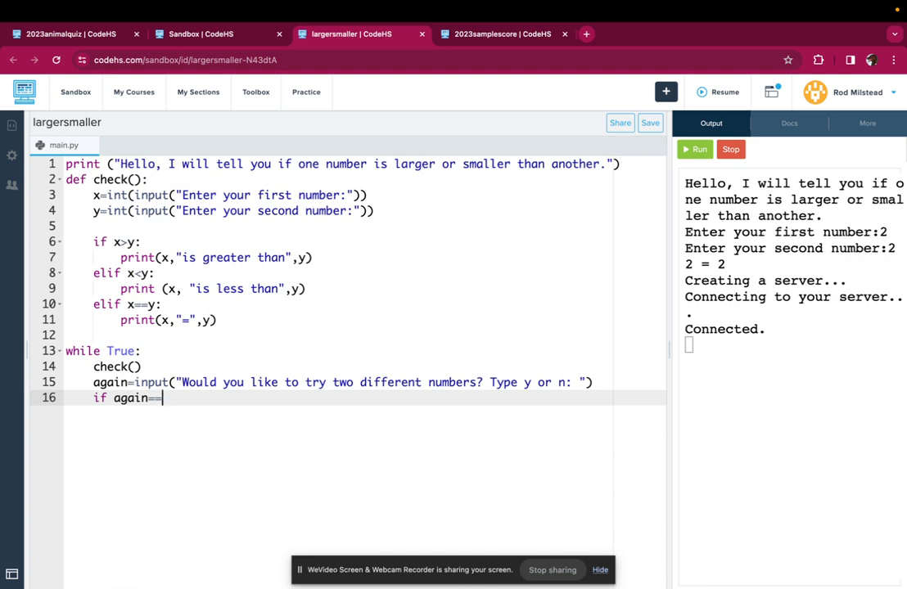
text("n":)
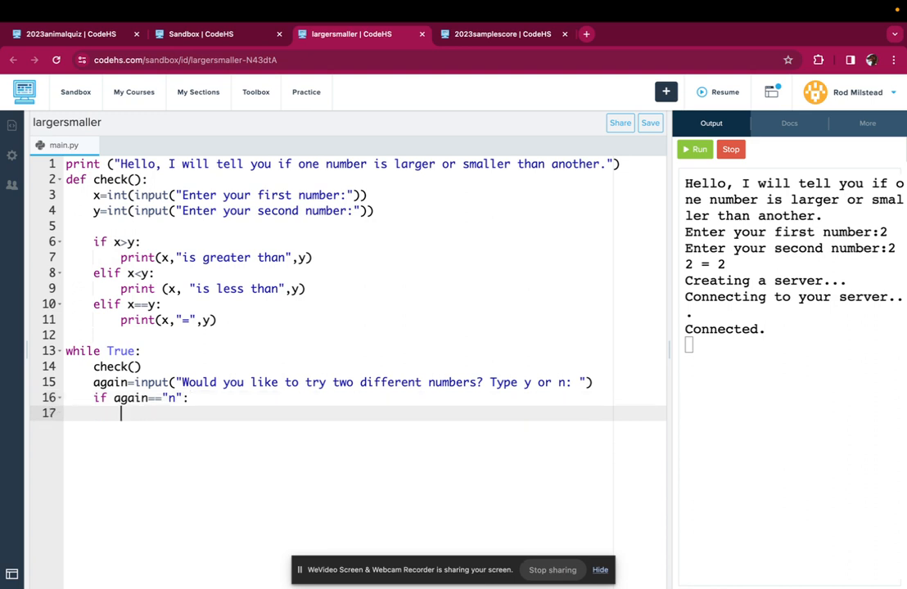
text(print()
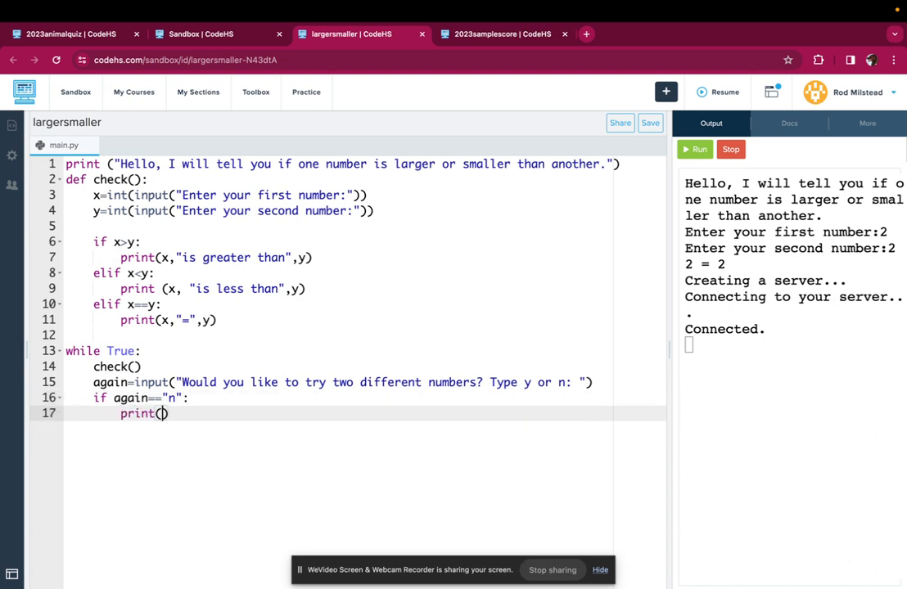
text("ok - ")
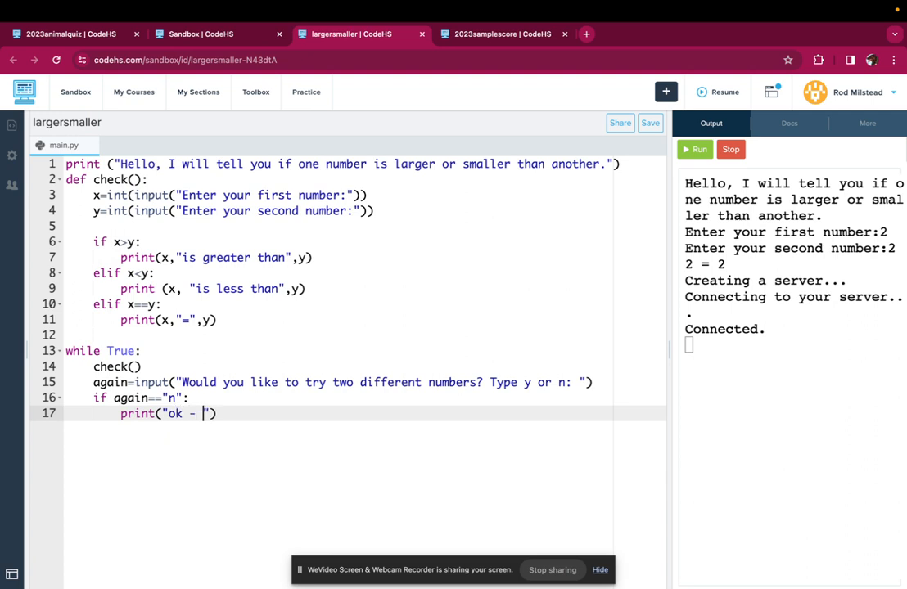
text(progam over)
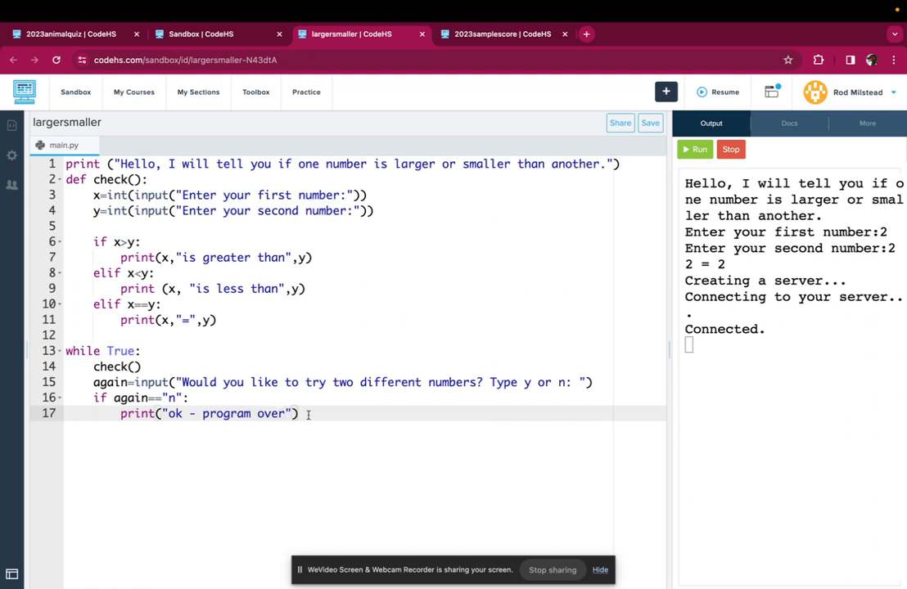
key(enter)
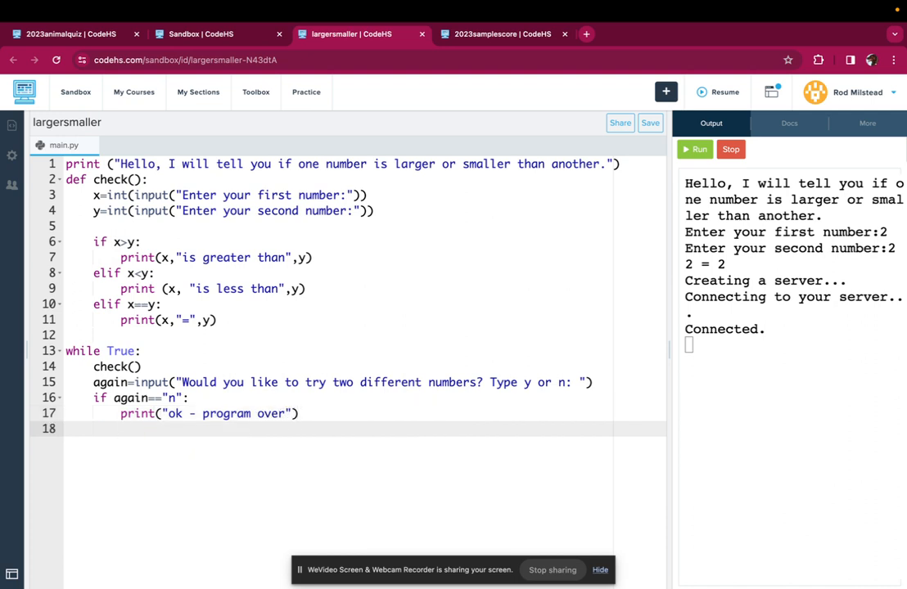
text(break)
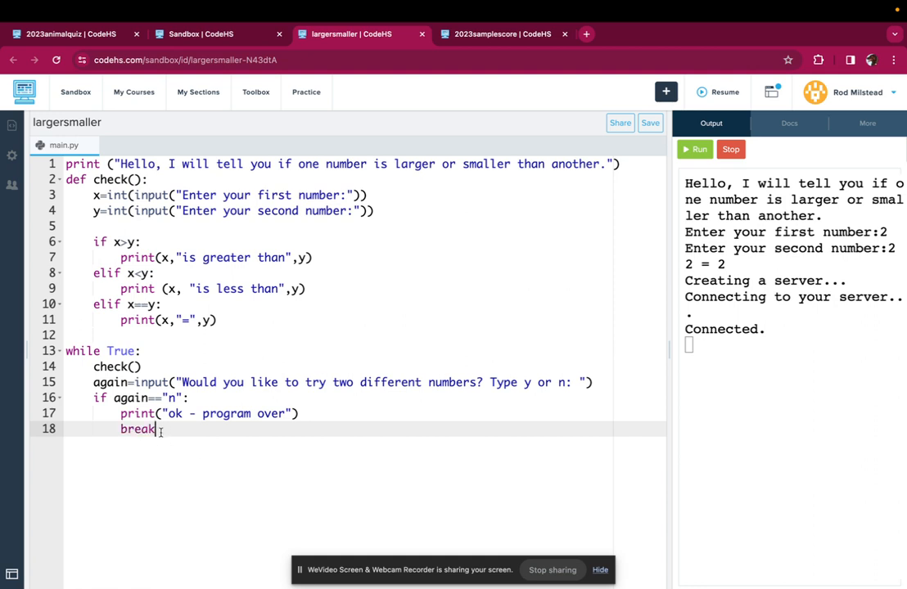
double_click(137, 428)
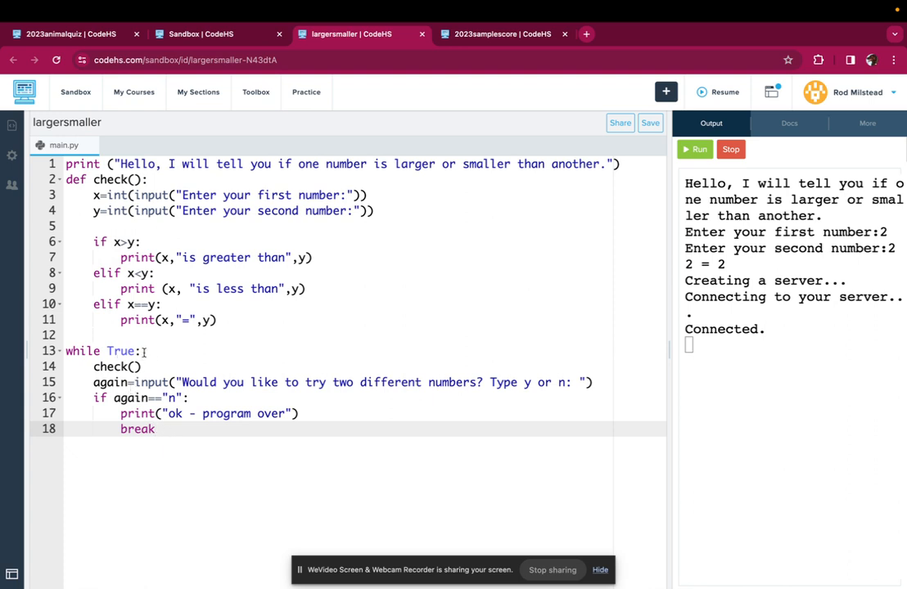
click(139, 367)
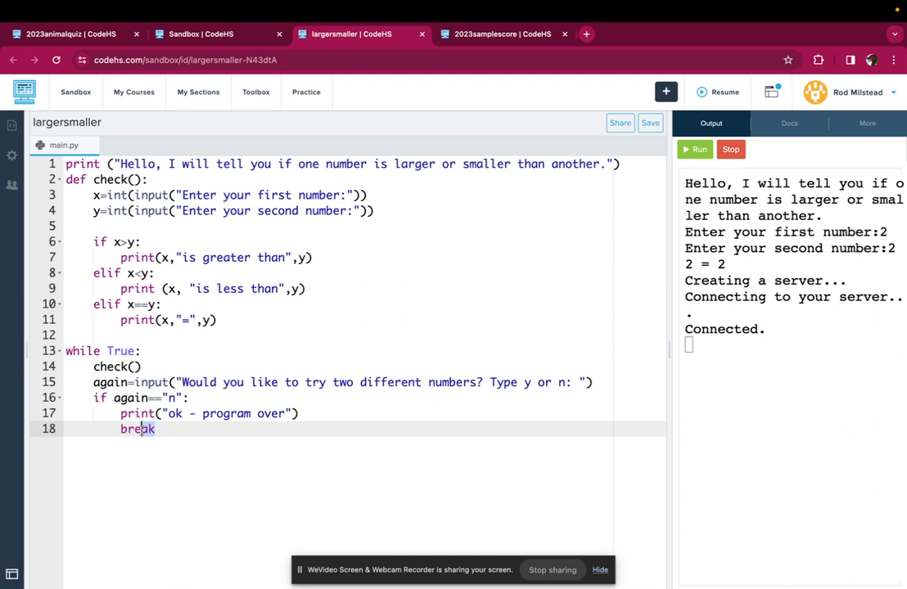
double_click(138, 429)
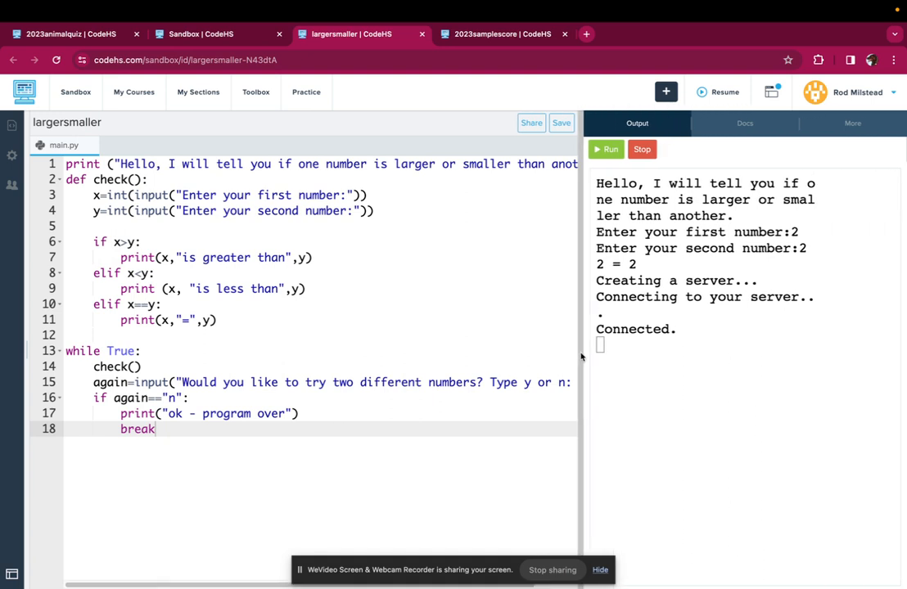
Run the program, enter 2 and 3, and enlarge the output panel
click(606, 149)
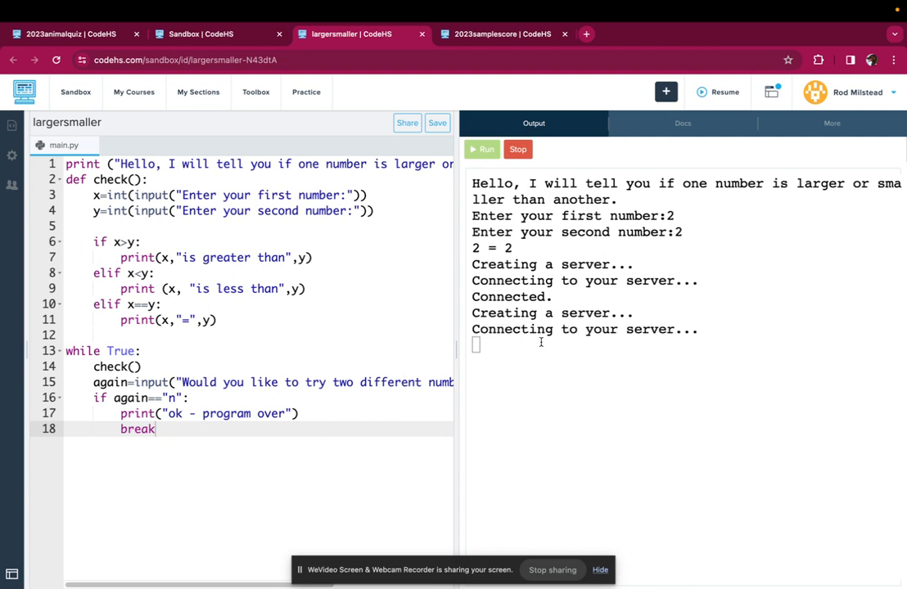
click(482, 149)
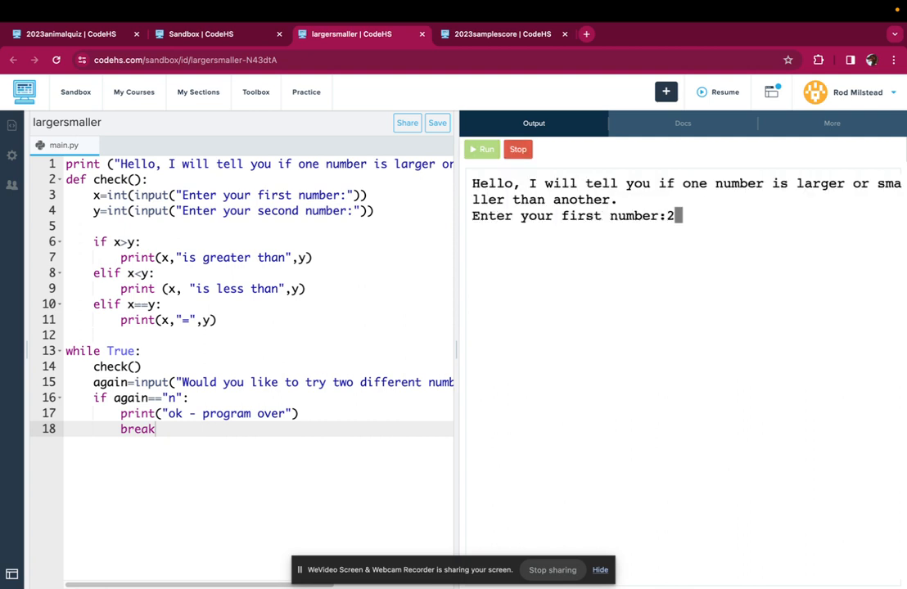
text(3)
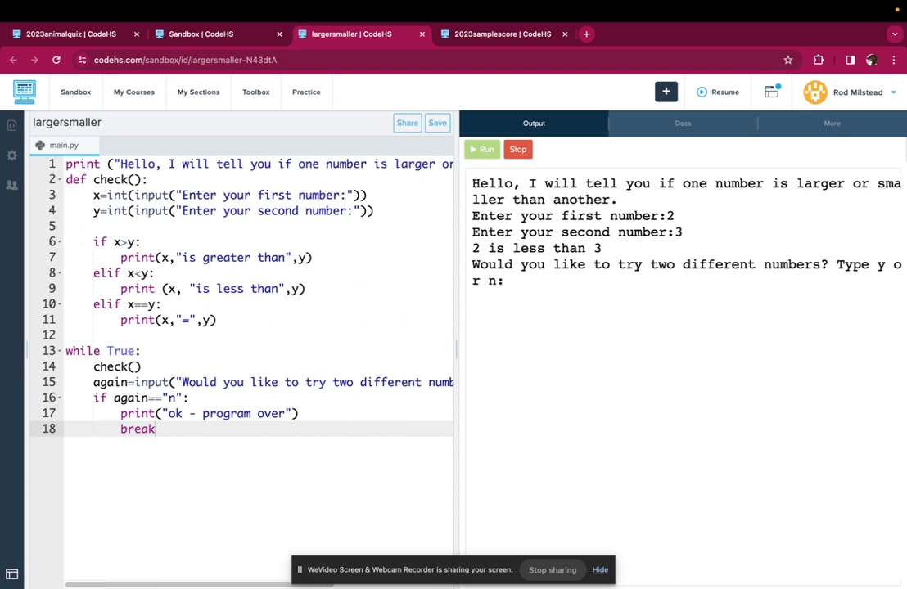
drag(459, 327, 324, 327)
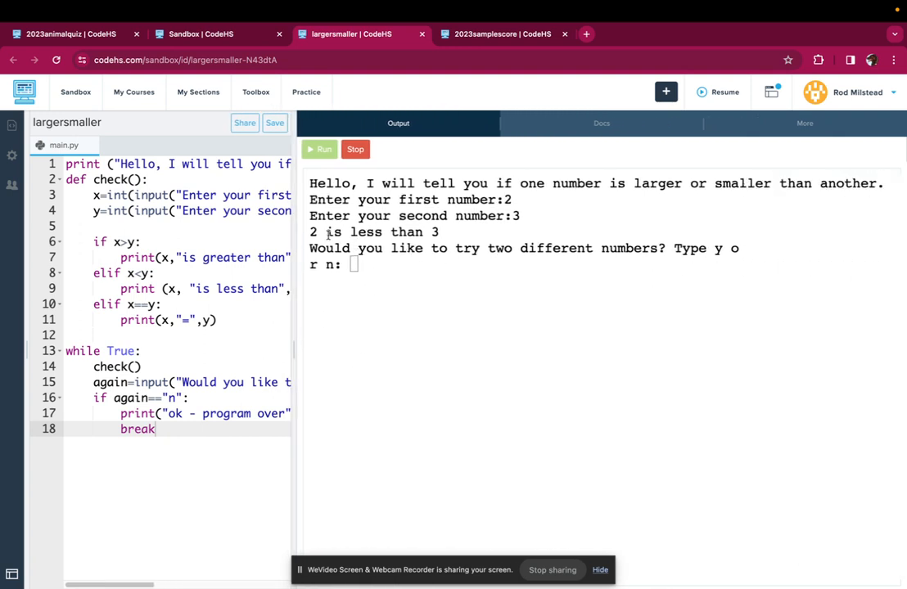
Answer y, compare 4 and 5, then answer n to end with 'ok - program over'
text(y)
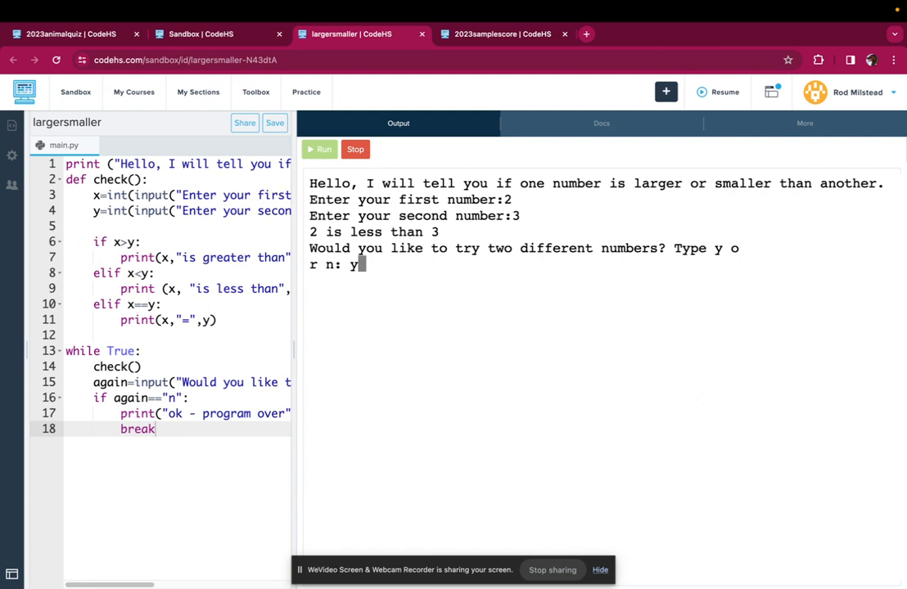
text(5)
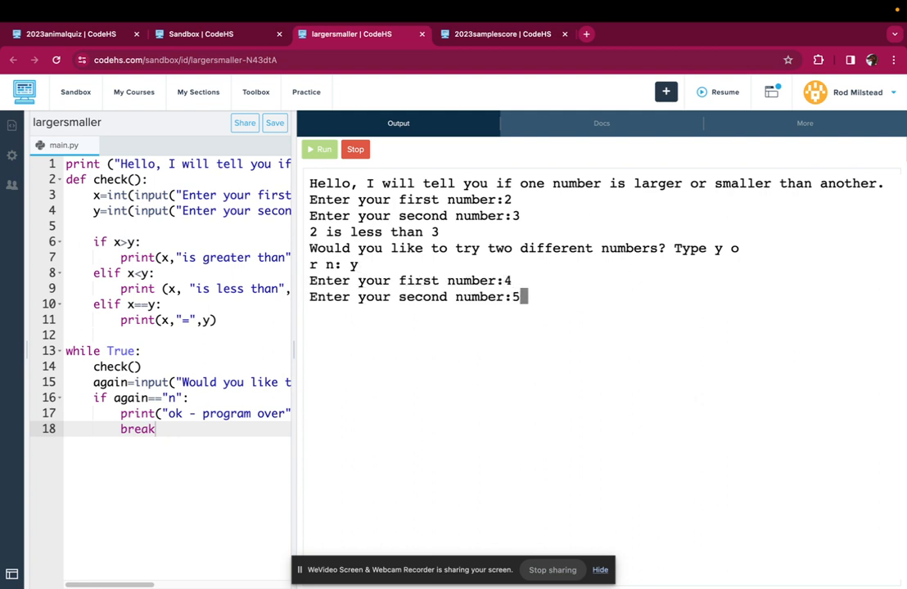
key(enter)
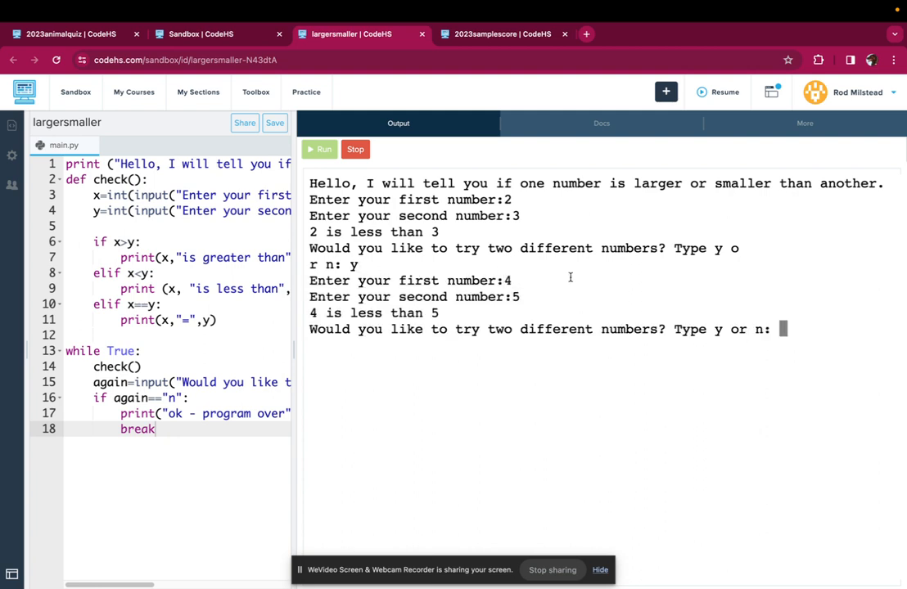
text(n)
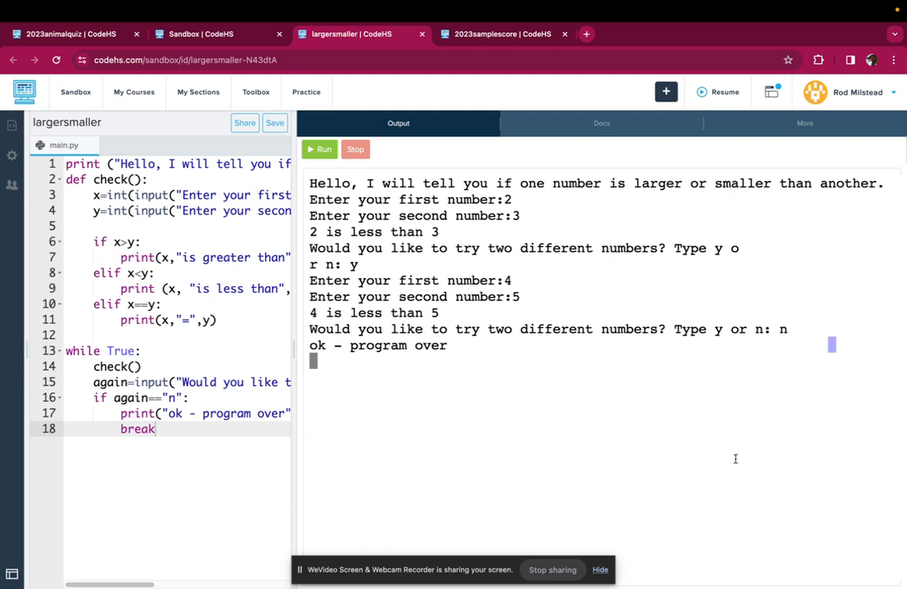
mouse_move(293, 373)
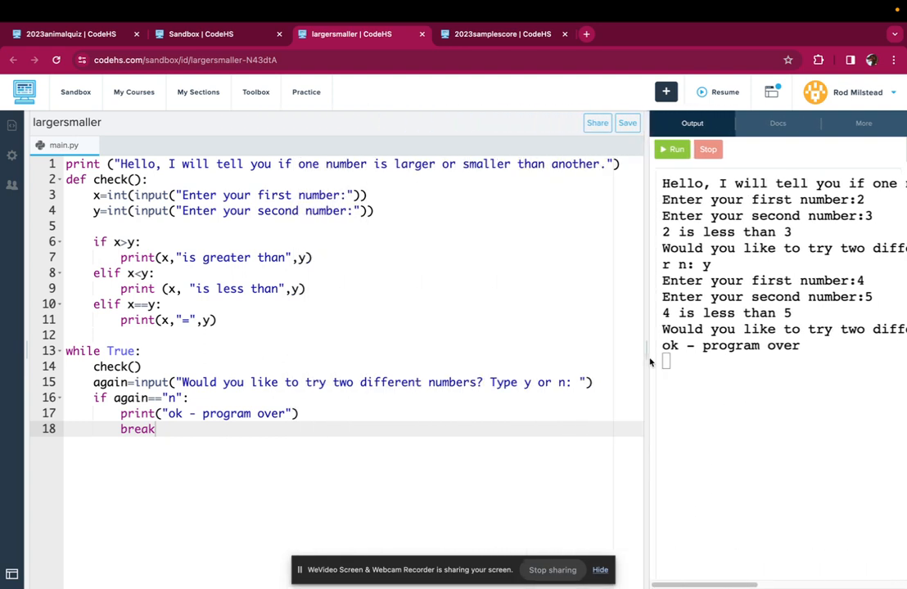
Shrink the Output panel again so the whole code shows beside the results
text(n)
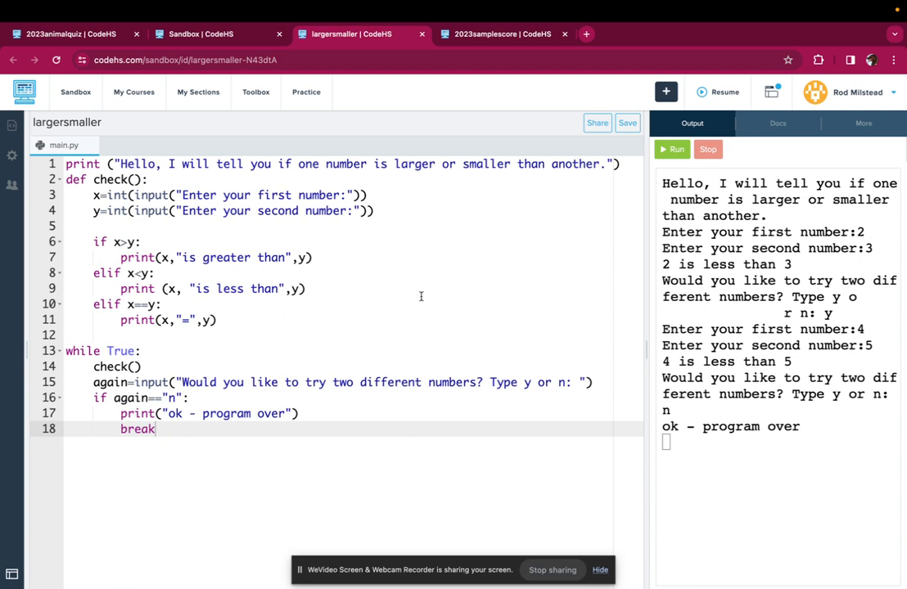